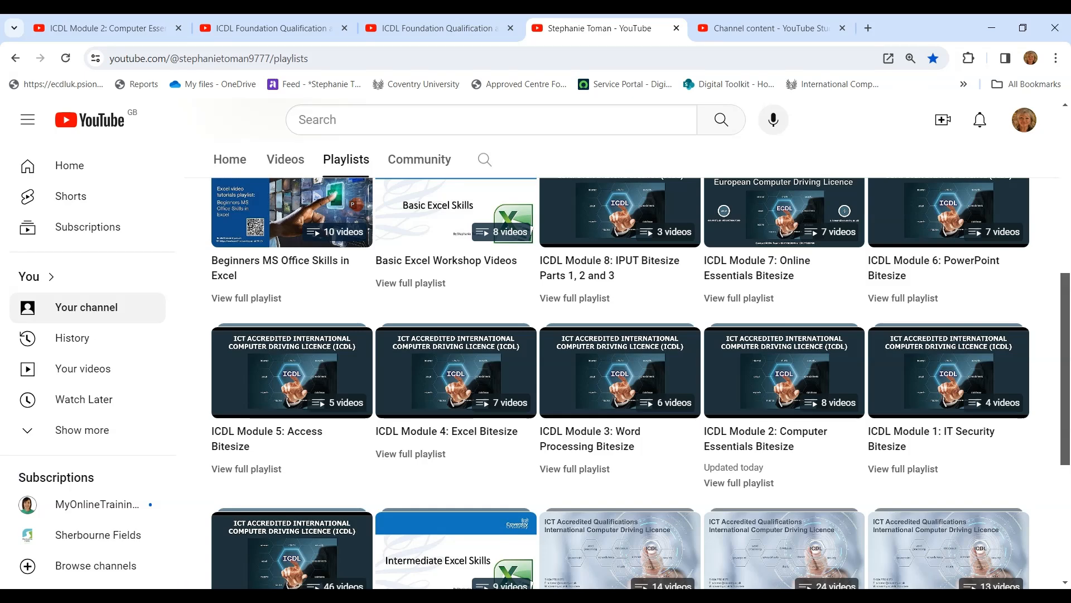
mouse_move(526, 509)
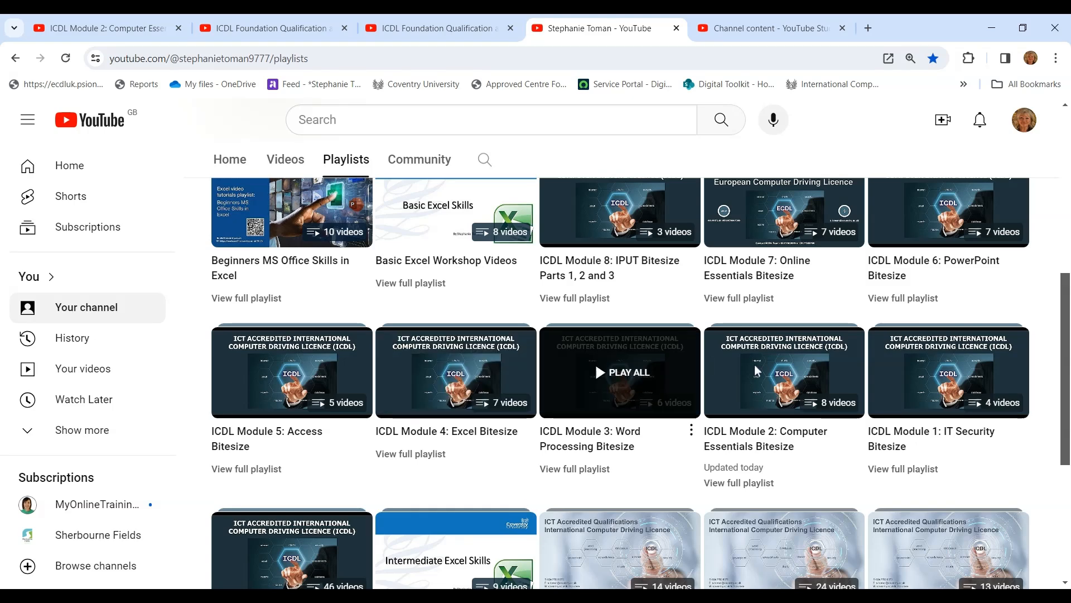
mouse_move(499, 466)
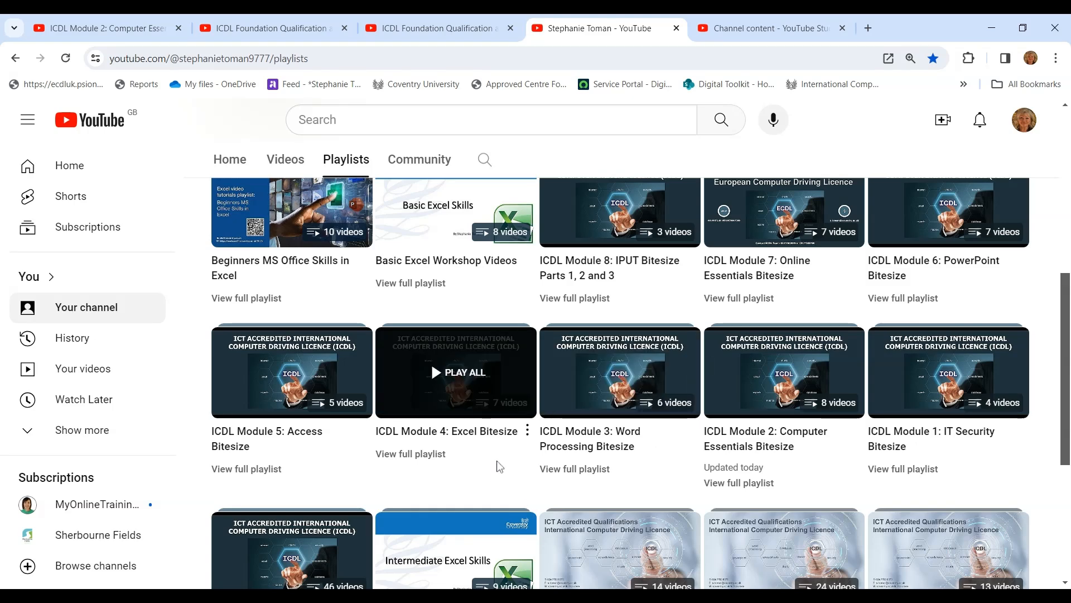
mouse_move(499, 466)
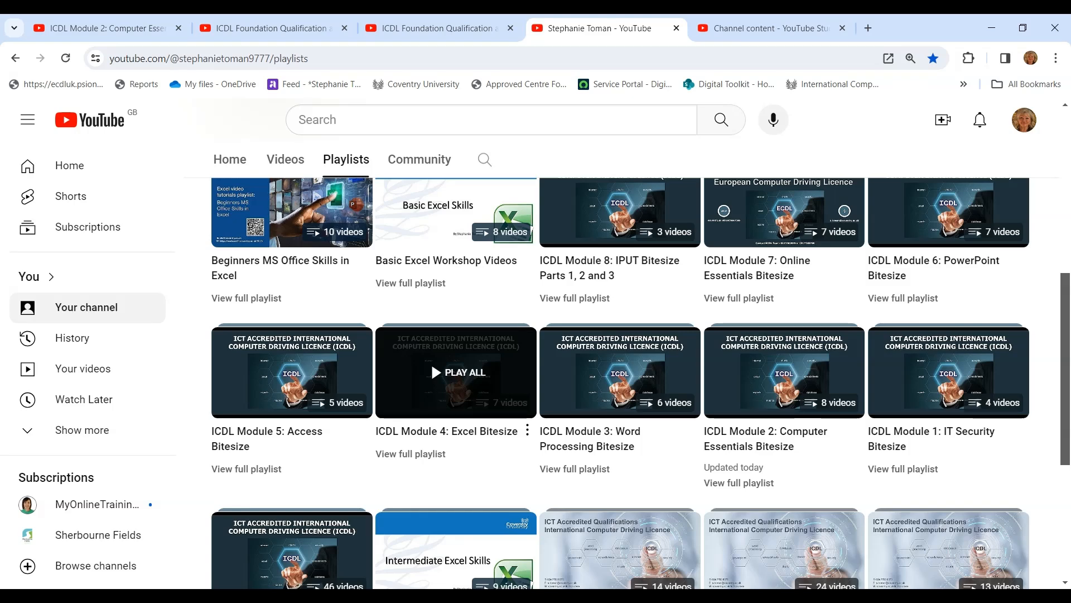
mouse_move(393, 495)
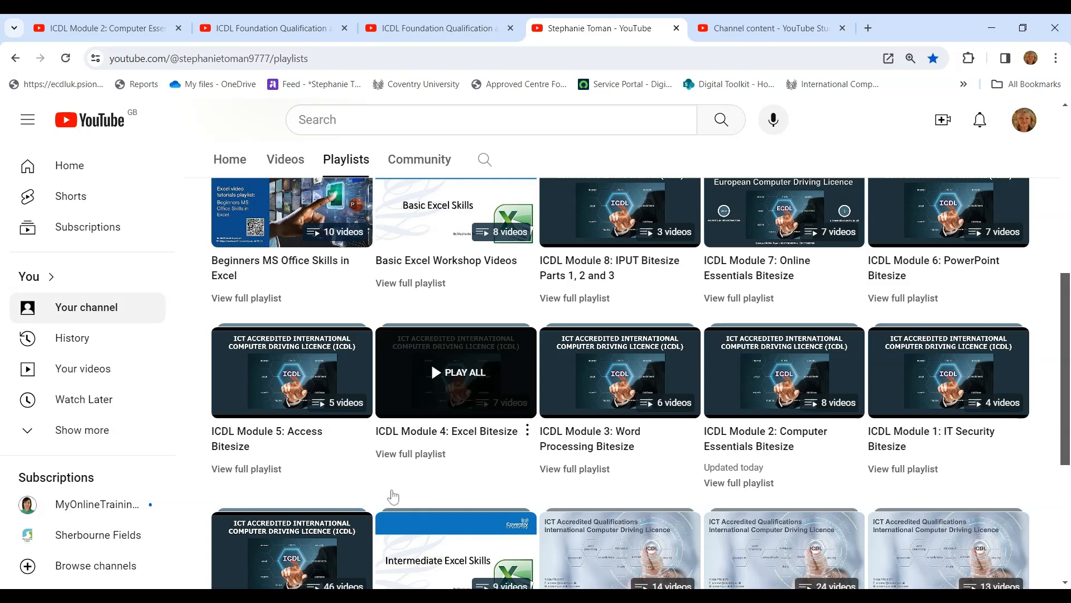
mouse_move(229, 453)
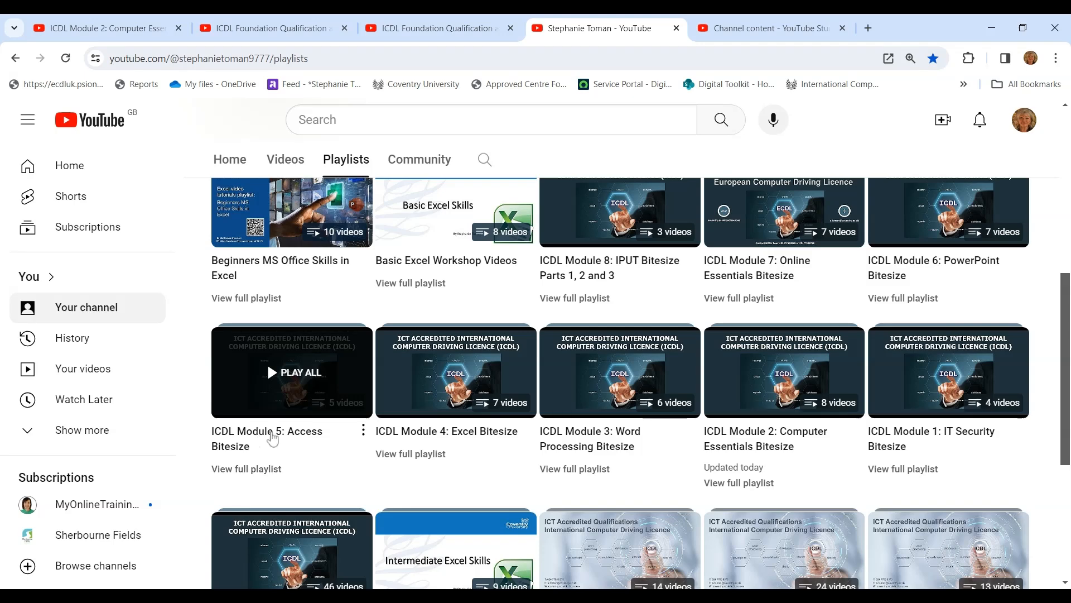
mouse_move(494, 441)
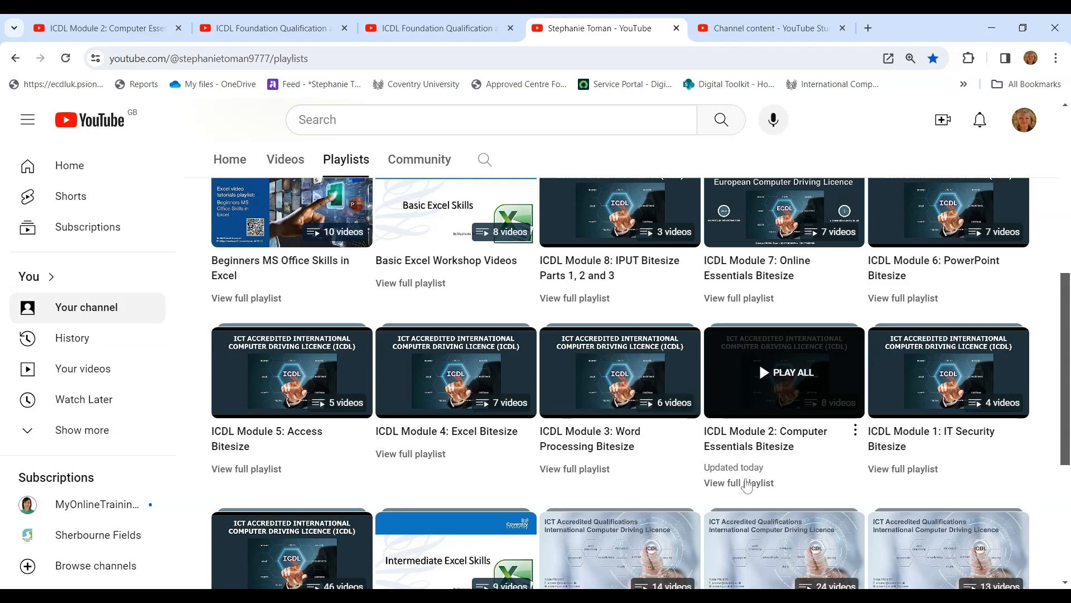
mouse_move(958, 448)
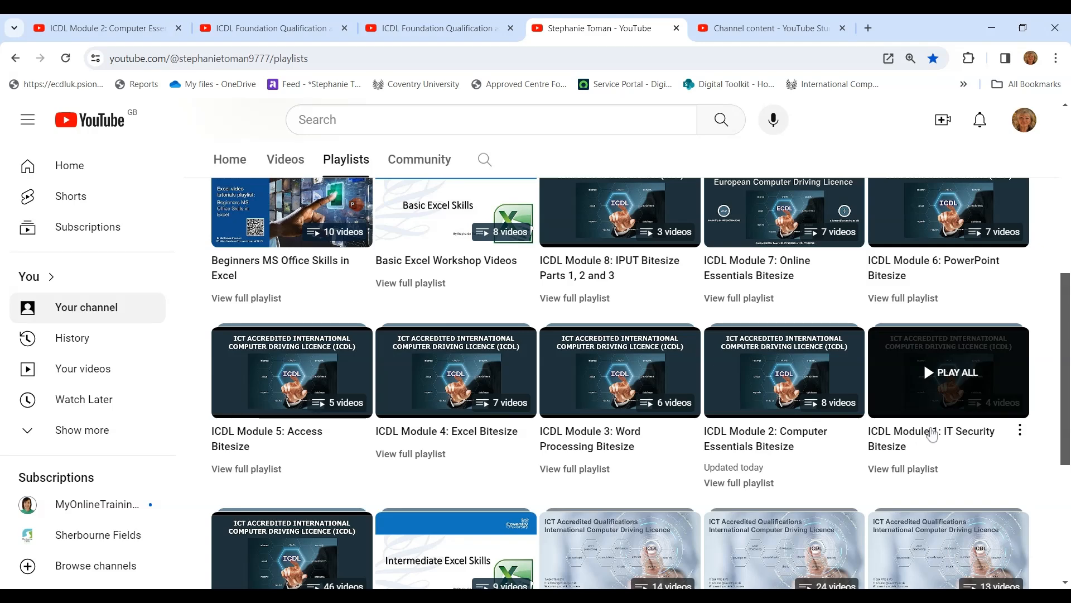
mouse_move(901, 473)
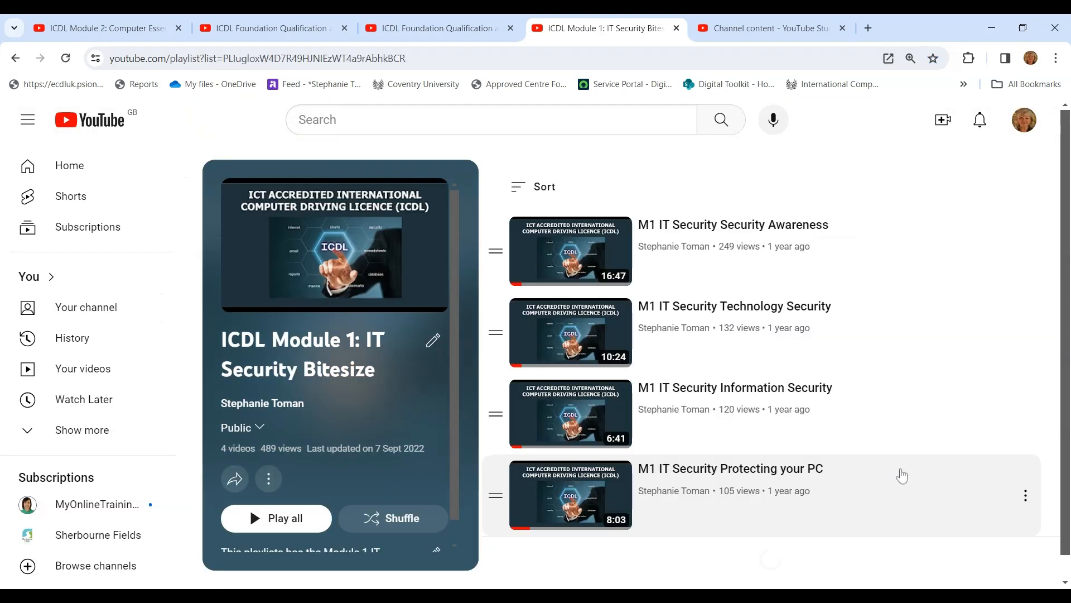
mouse_move(883, 236)
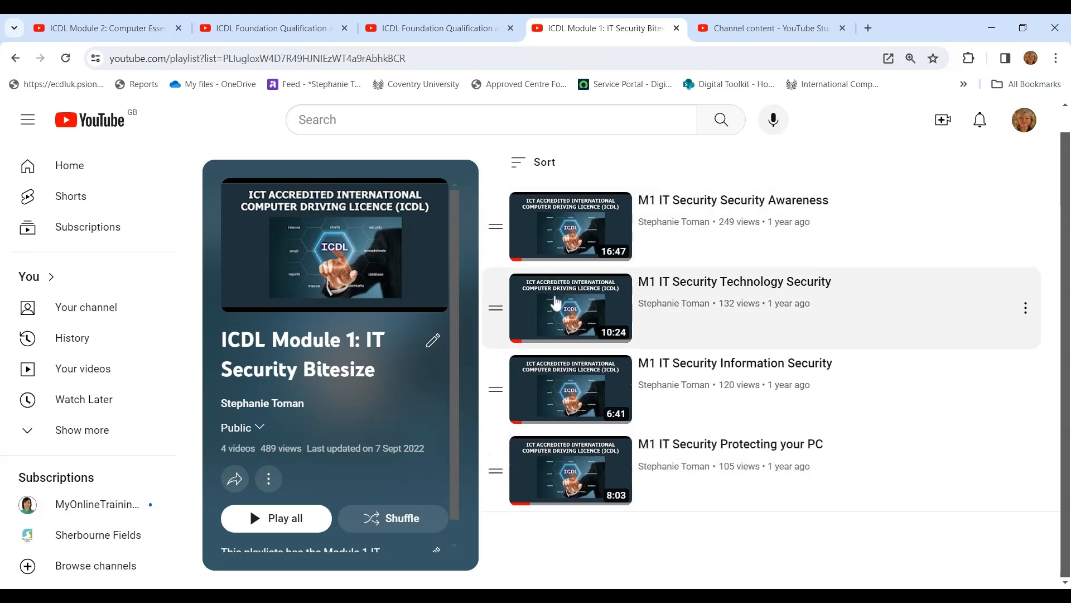
mouse_move(569, 388)
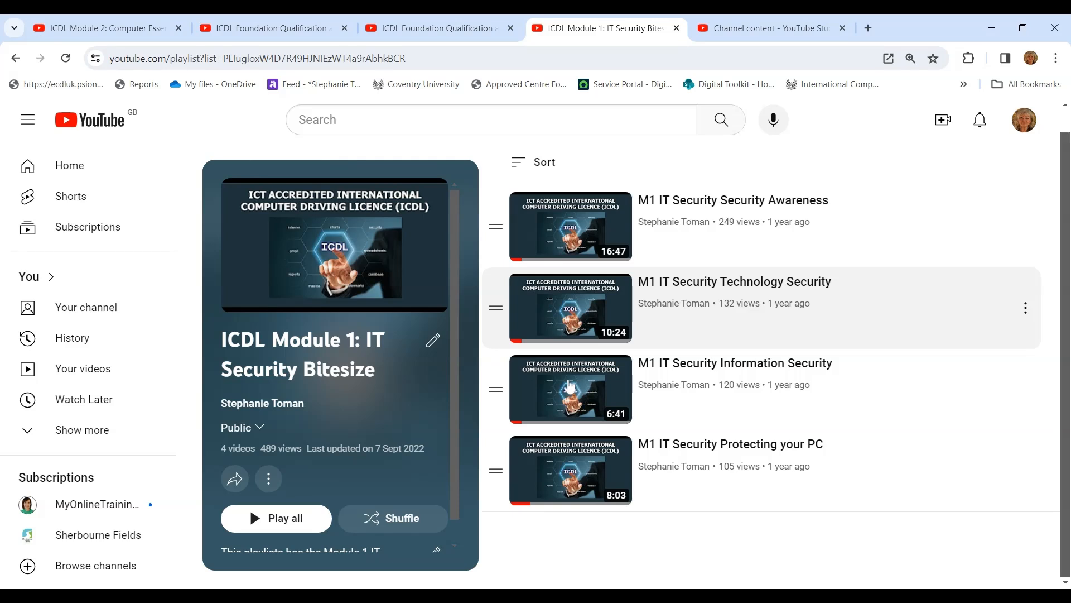
mouse_move(579, 471)
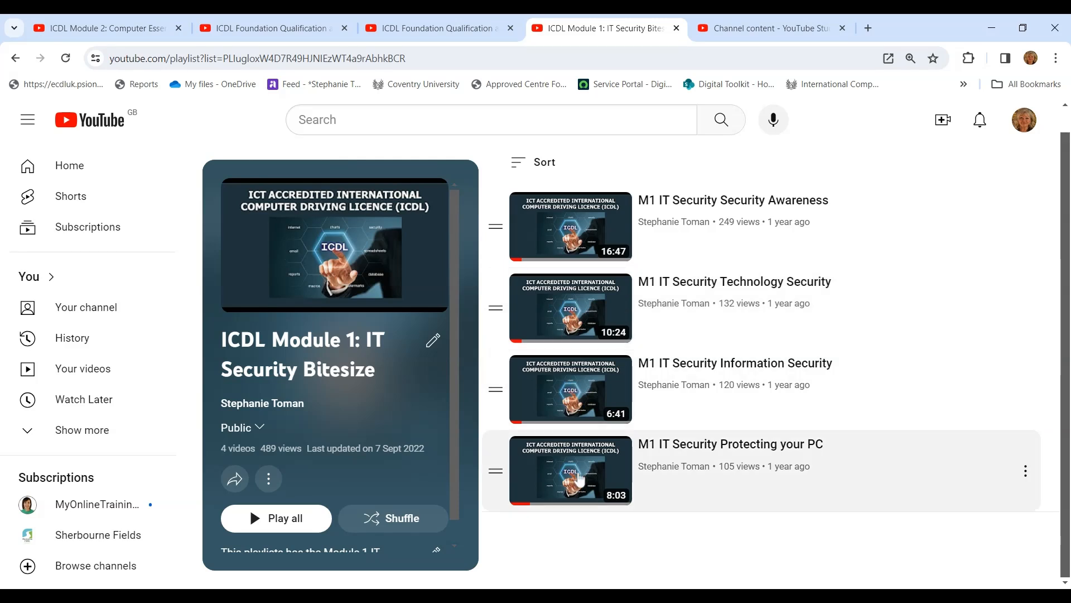
mouse_move(578, 479)
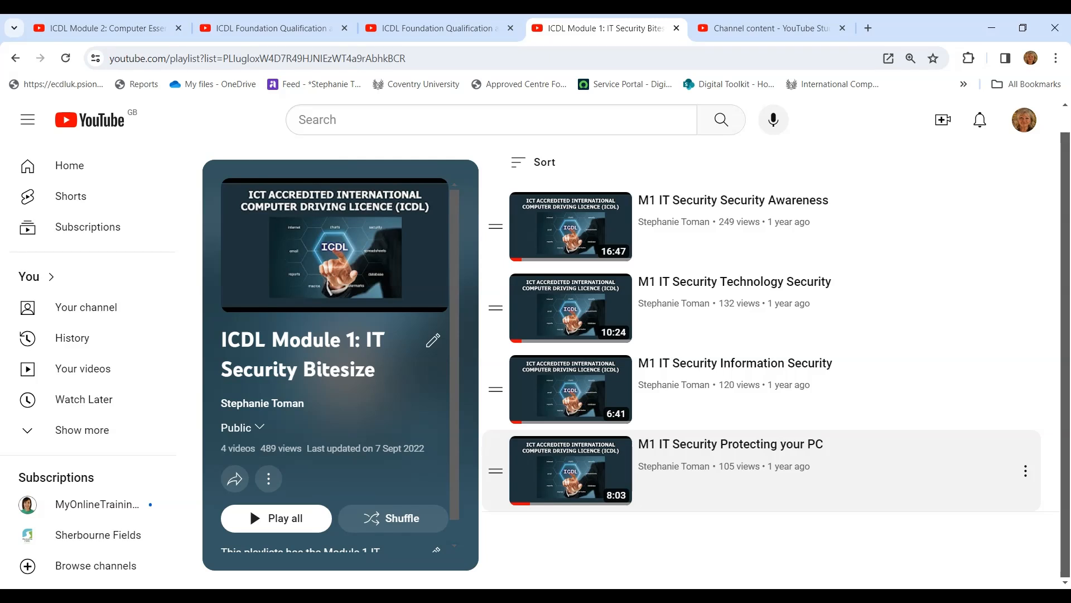
mouse_move(586, 227)
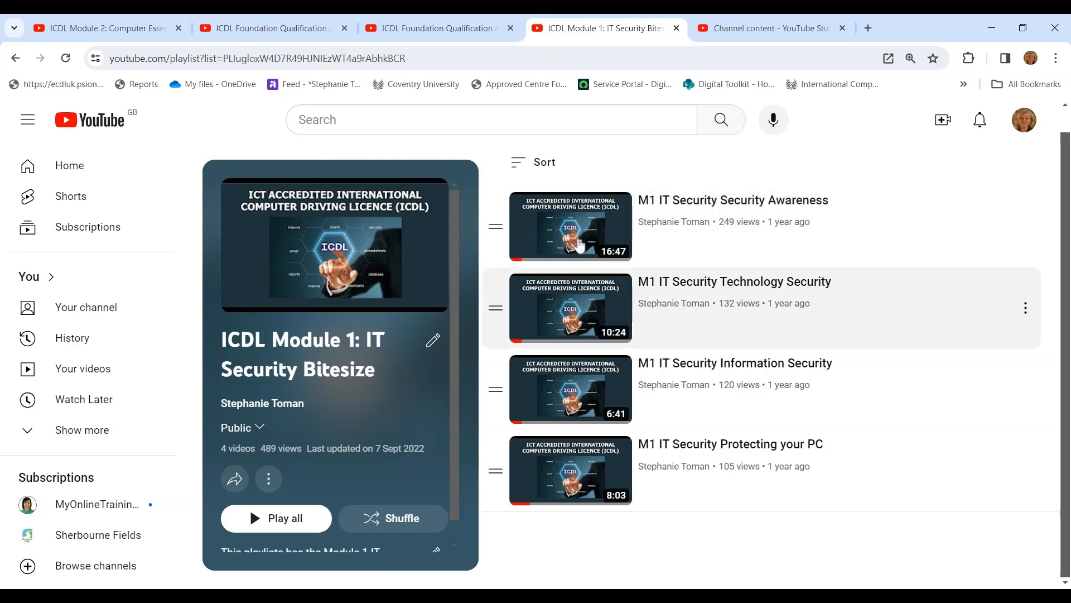
mouse_move(598, 227)
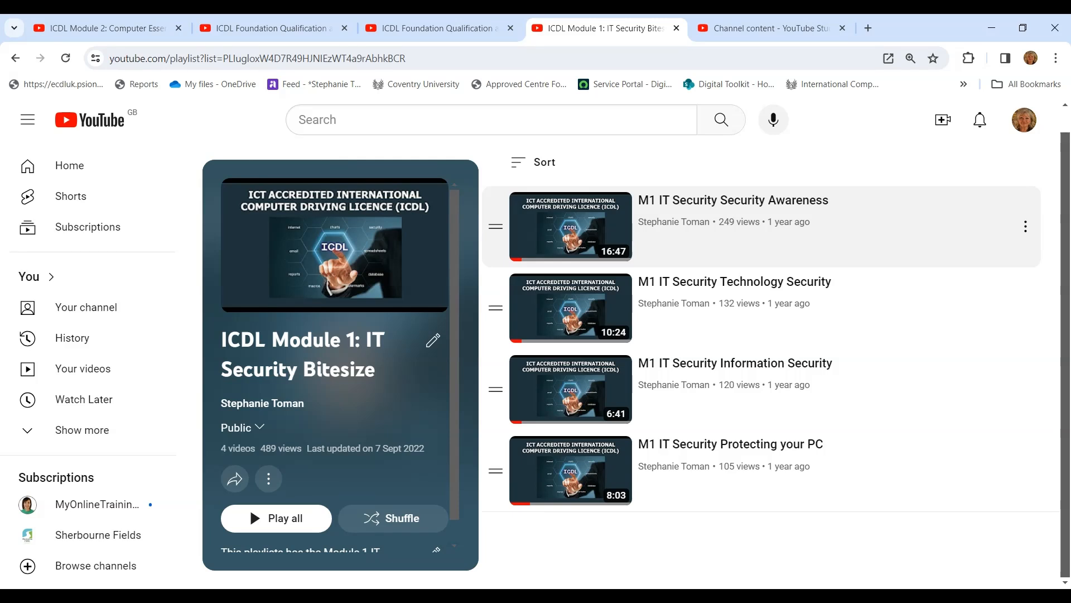
mouse_move(735, 308)
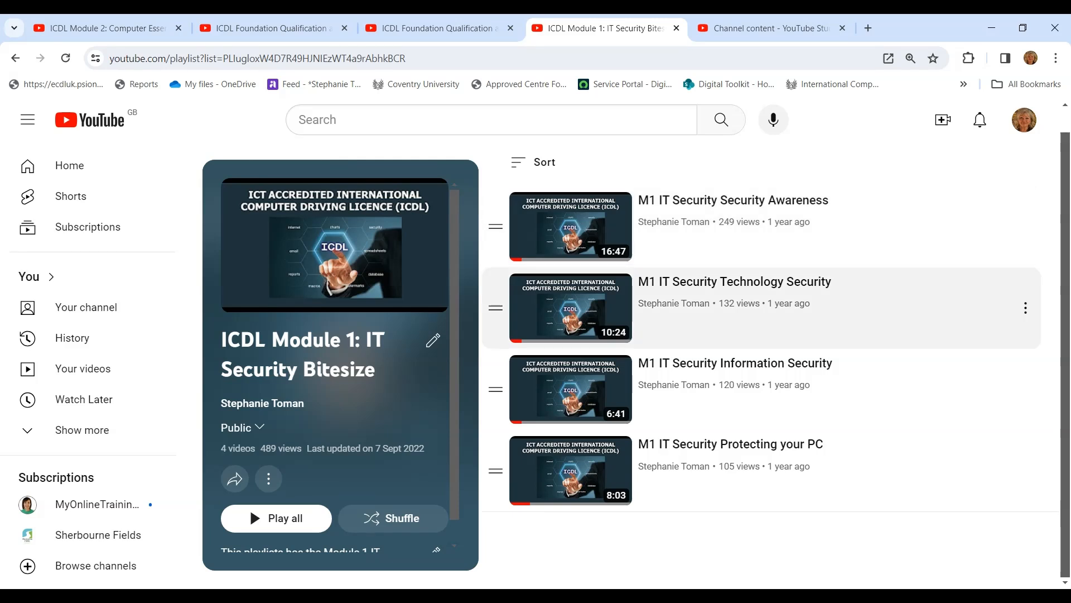